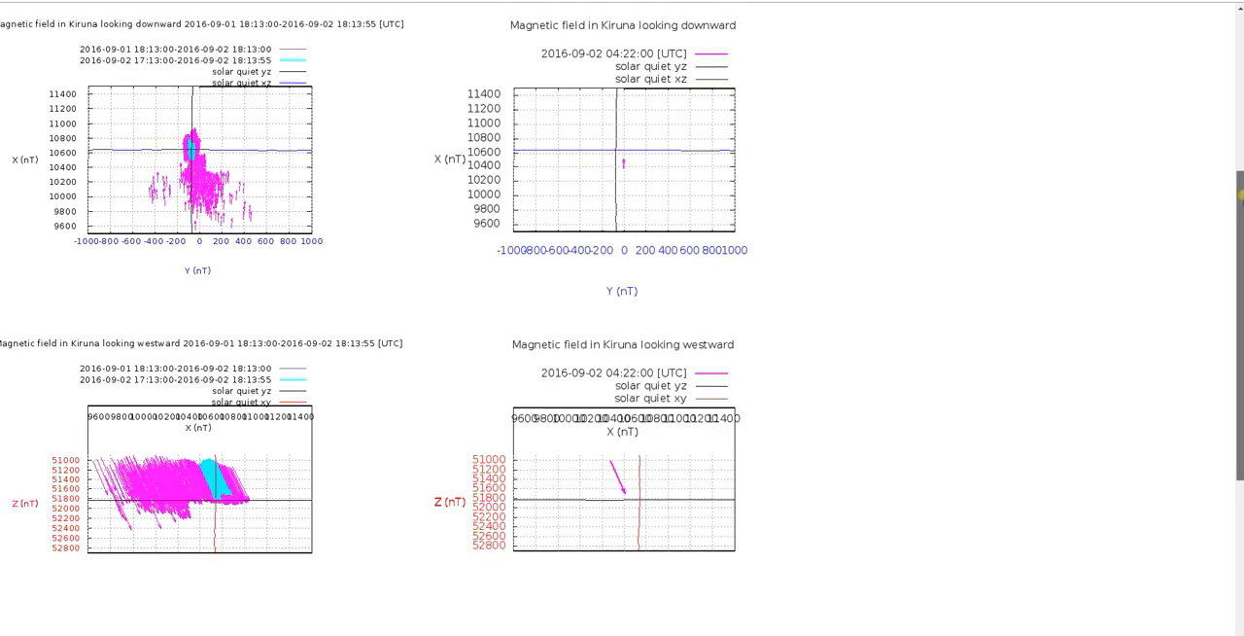
# Step: Scroll down the Kiruna page, then return to the magnetometer overview's K and Q index charts
pyautogui.scroll(-3)
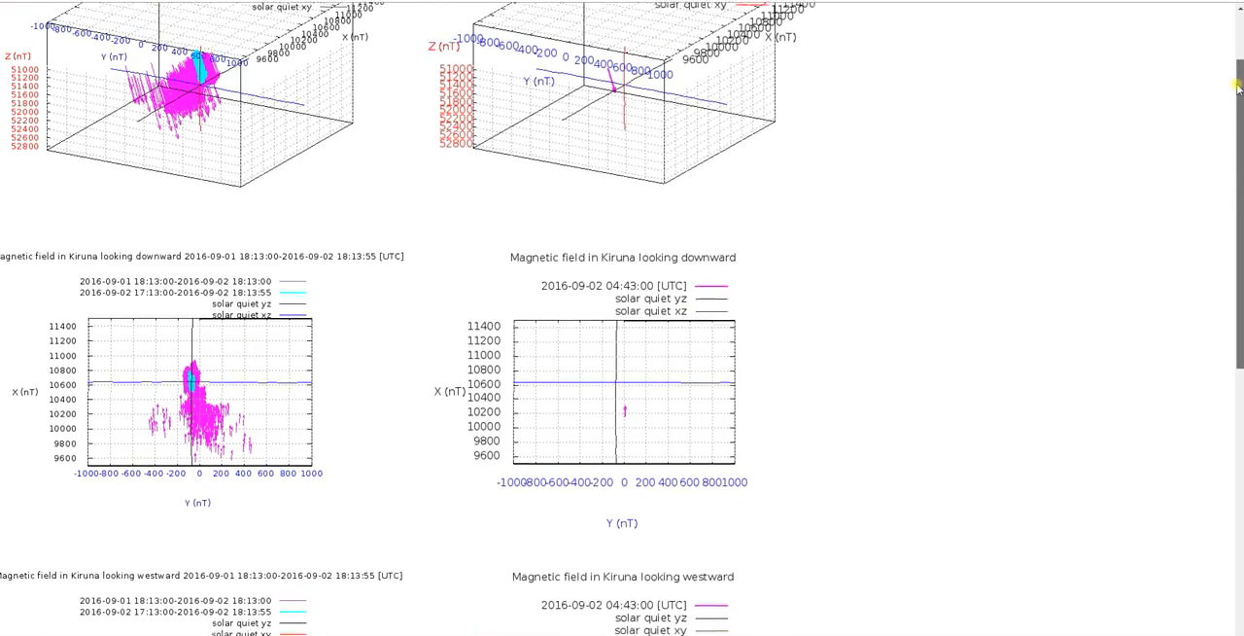
pyautogui.scroll(-3)
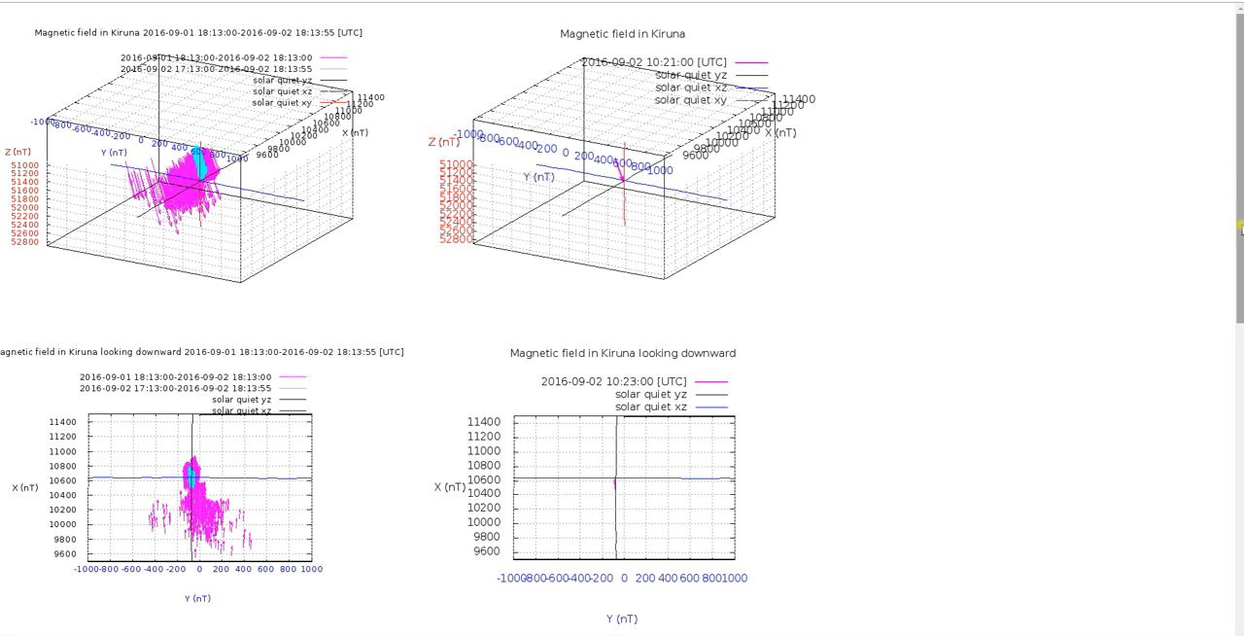
pyautogui.scroll(-3)
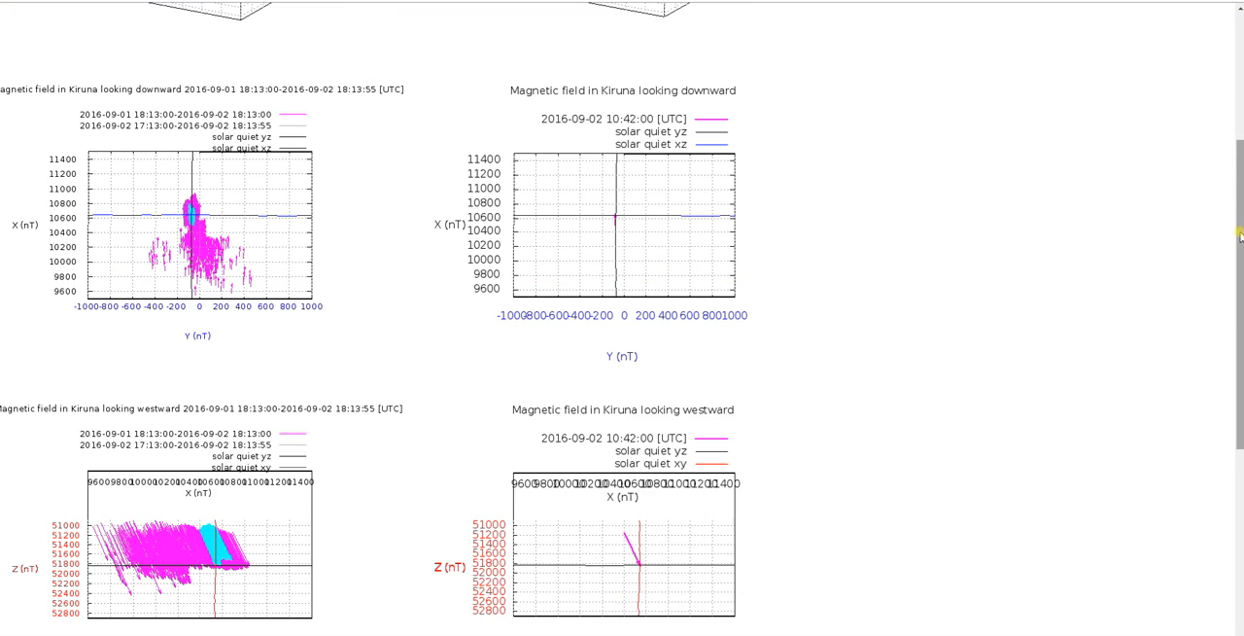
pyautogui.scroll(-3)
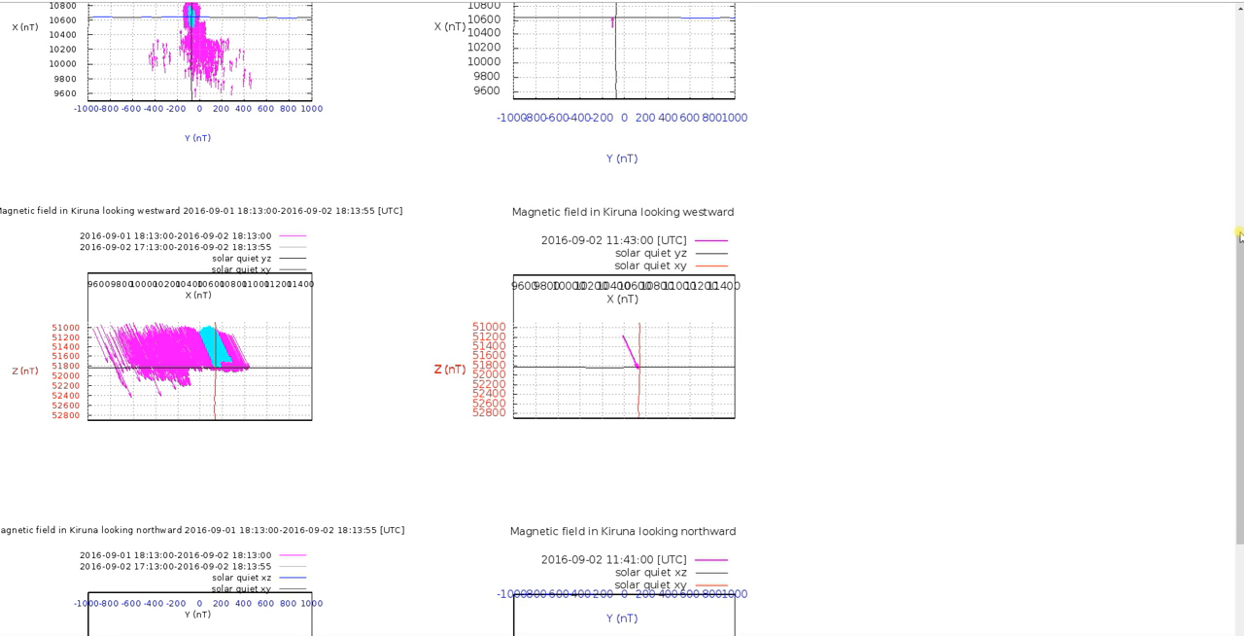
pyautogui.scroll(-3)
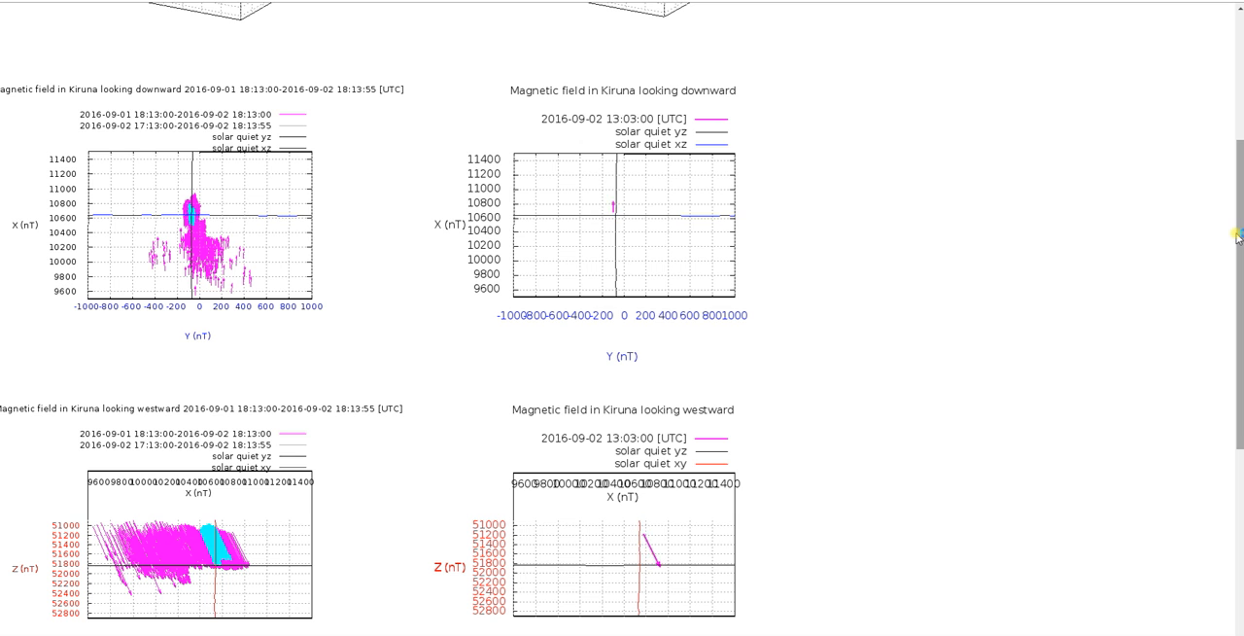
pyautogui.scroll(-3)
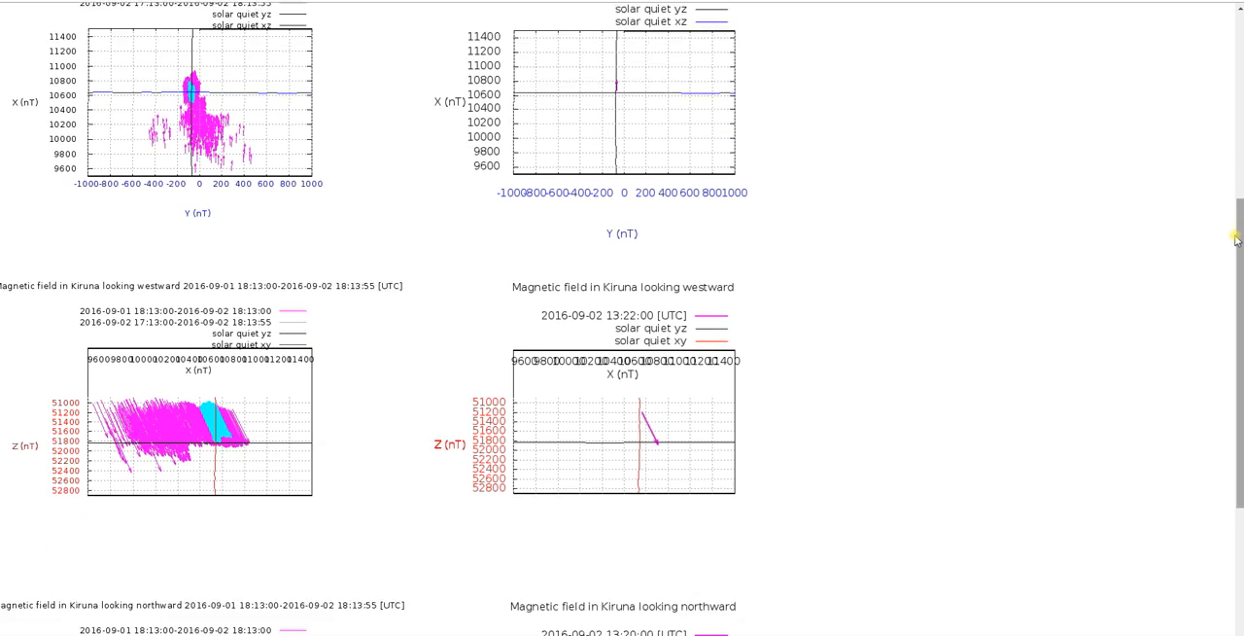
pyautogui.scroll(-3)
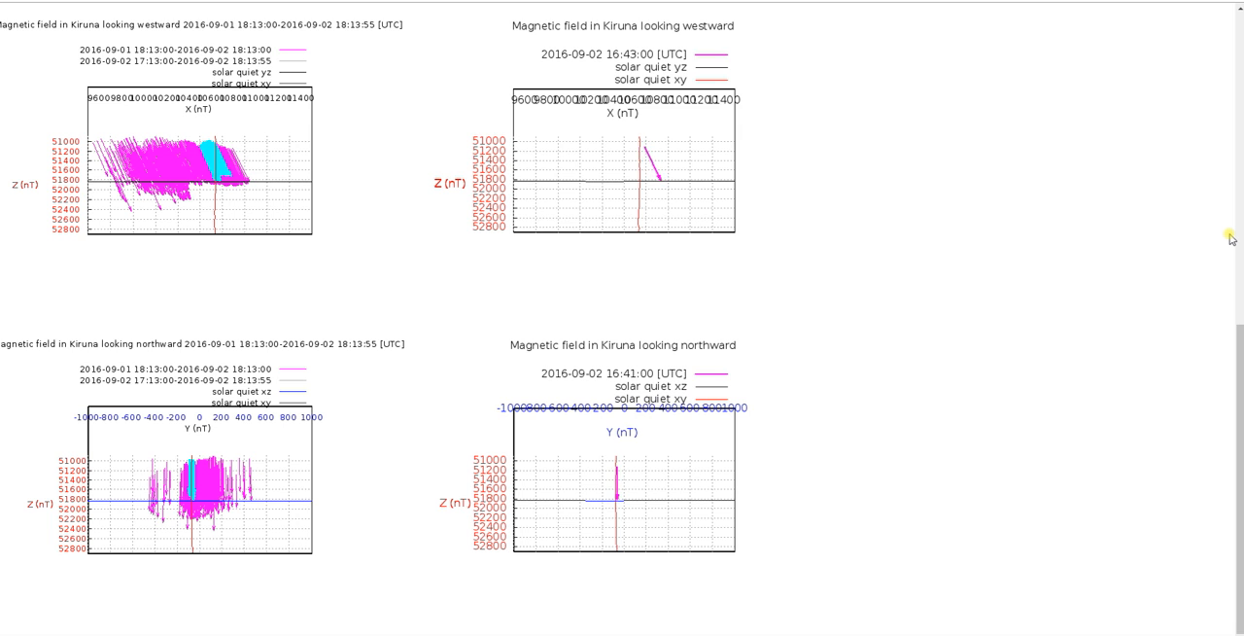
pyautogui.scroll(-3)
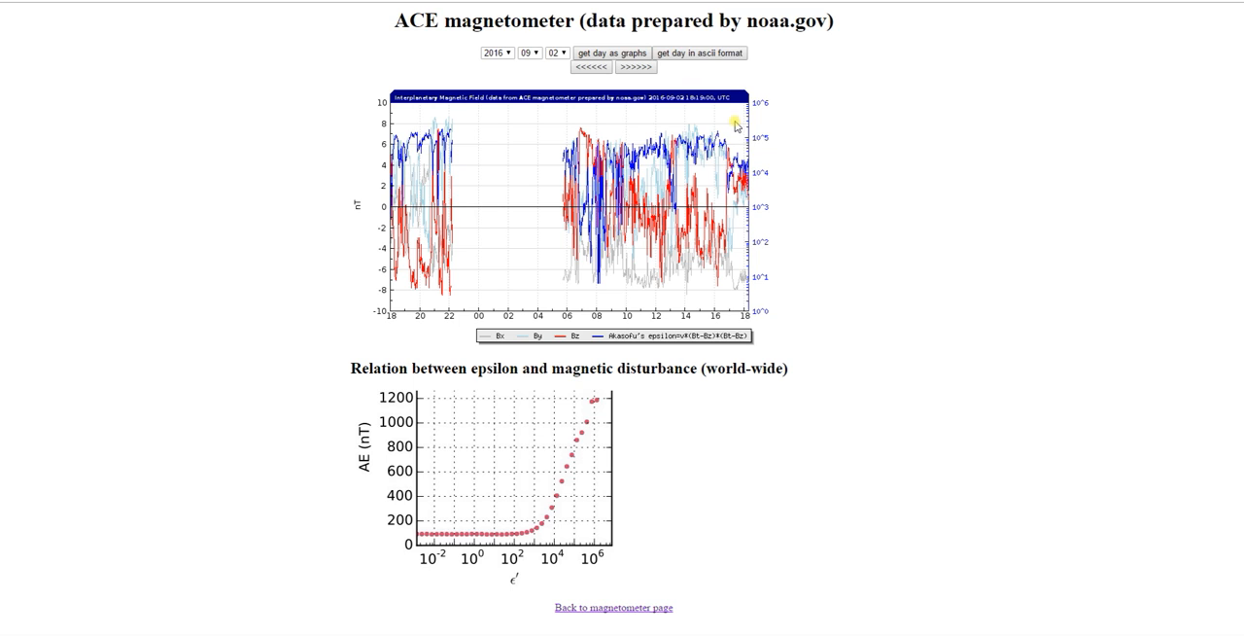
pyautogui.moveTo(840, 181)
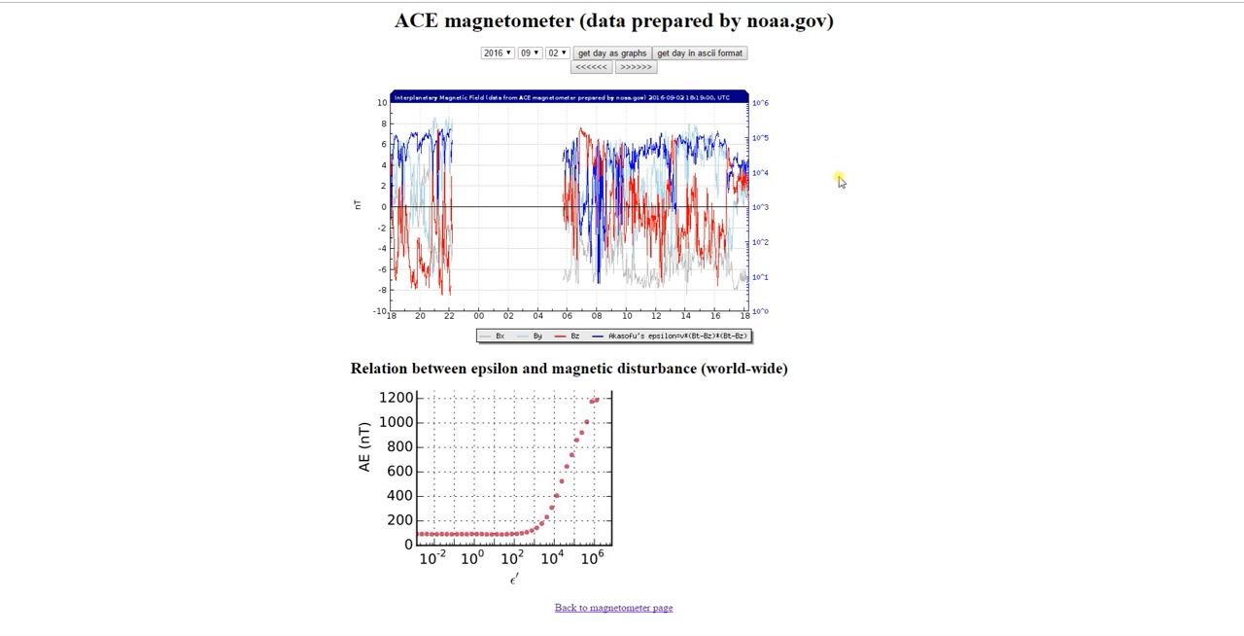
pyautogui.moveTo(797, 310)
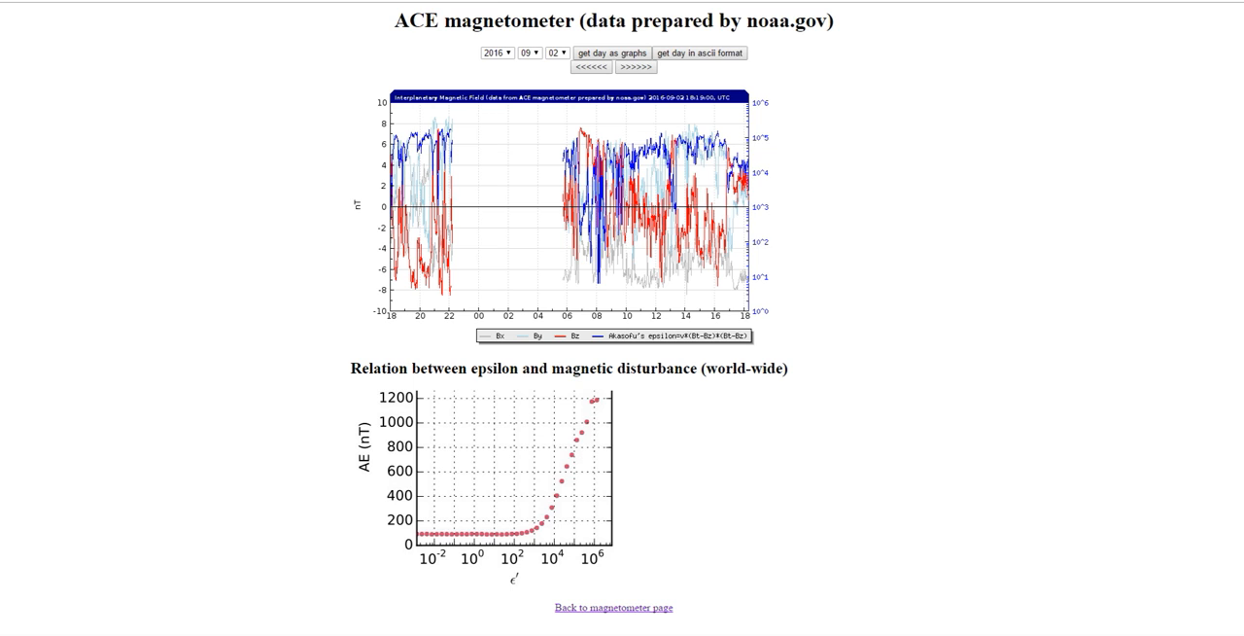
pyautogui.click(613, 606)
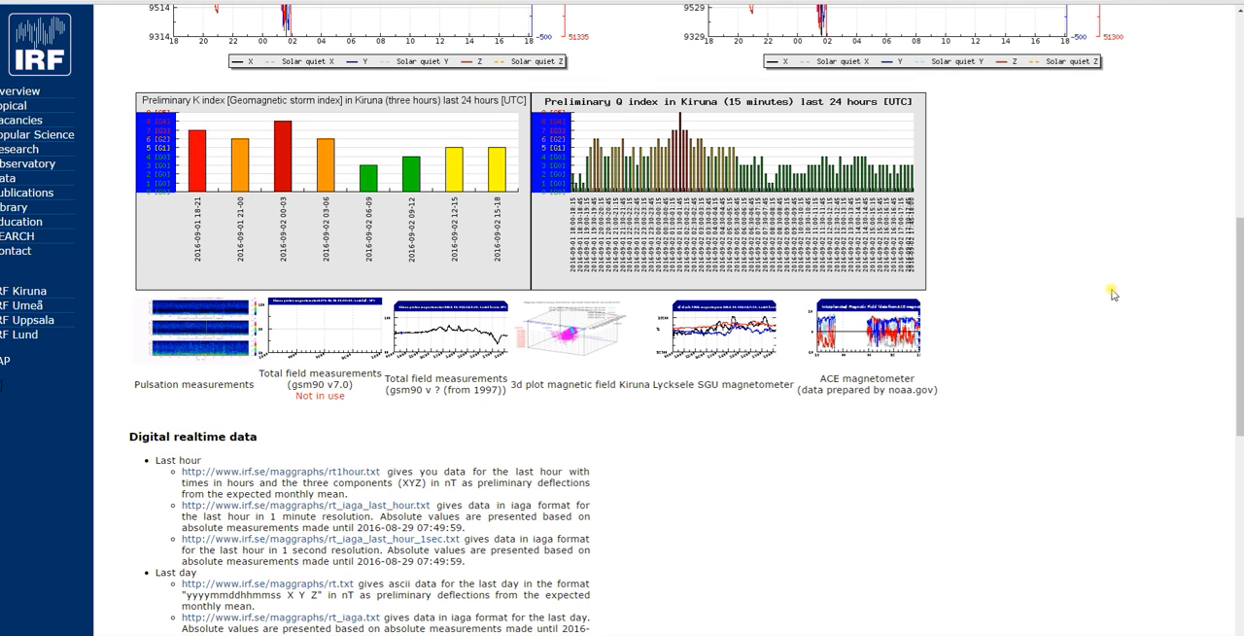
pyautogui.moveTo(1117, 298)
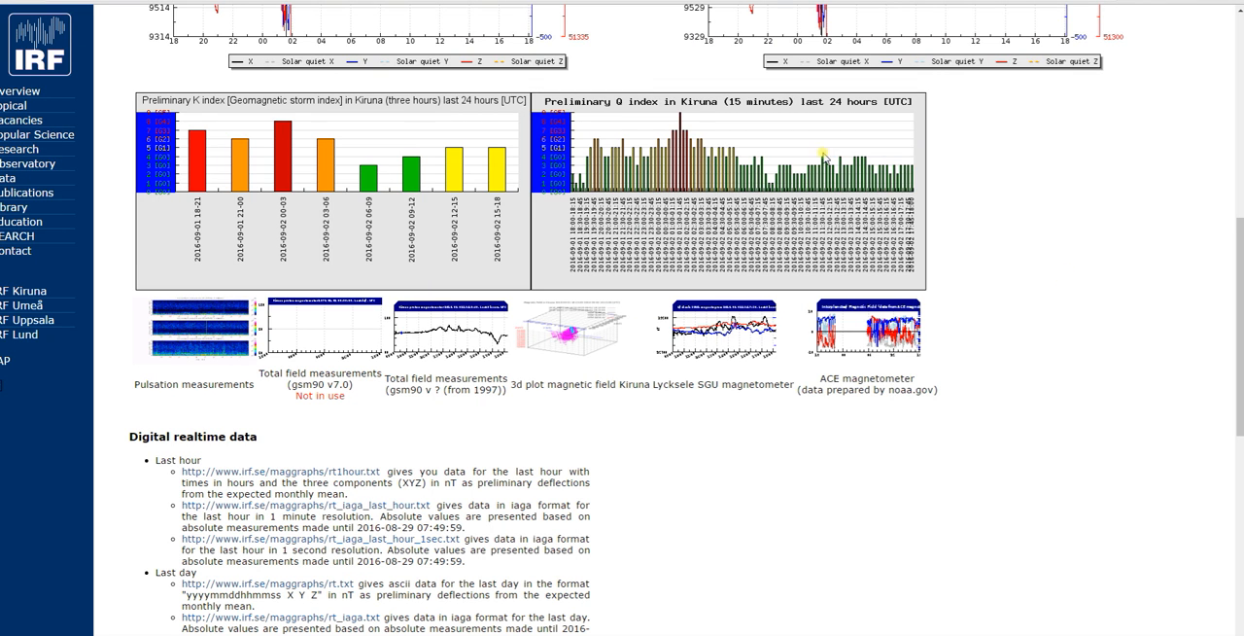
pyautogui.moveTo(1025, 174)
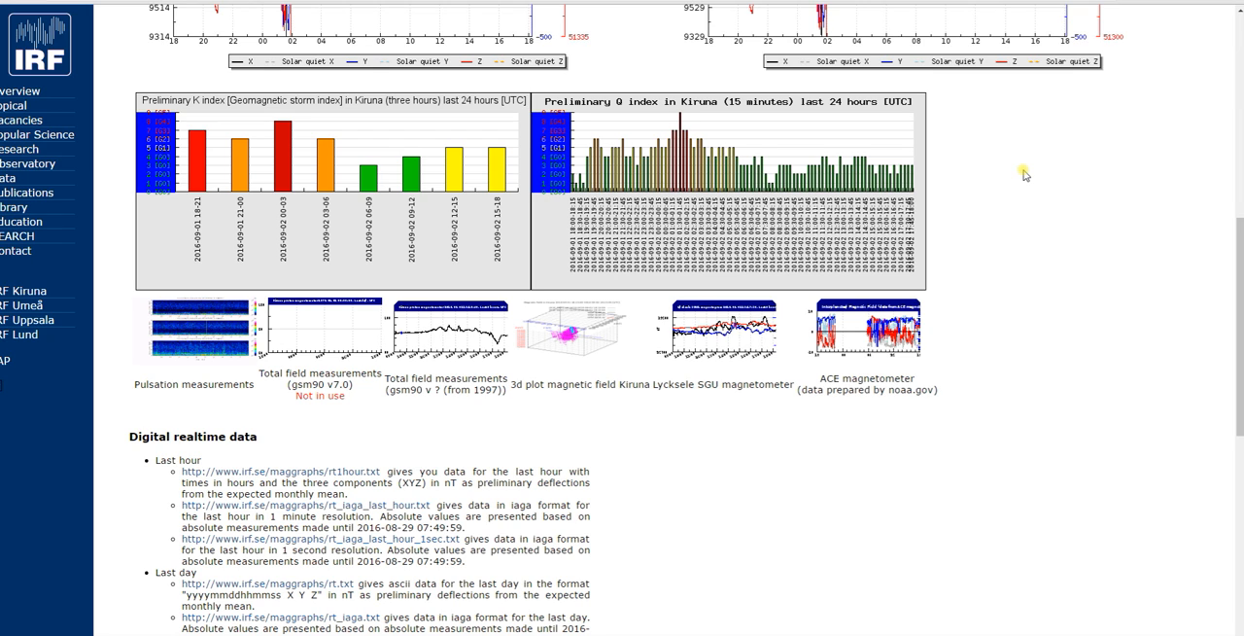
pyautogui.moveTo(941, 160)
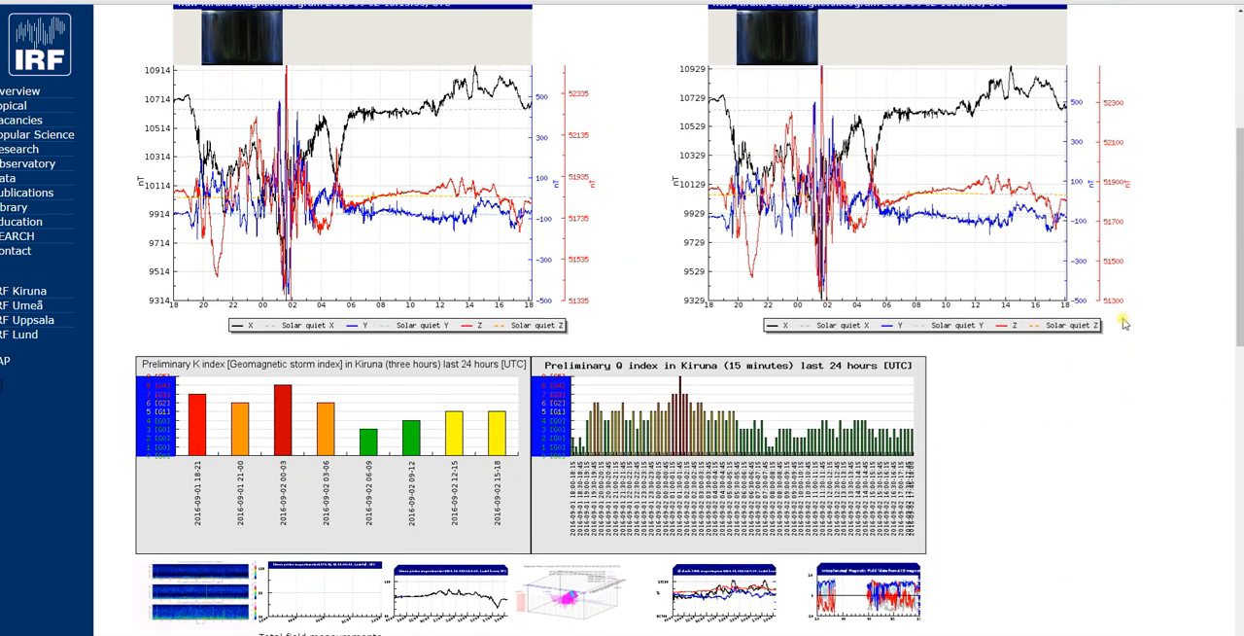
pyautogui.scroll(3)
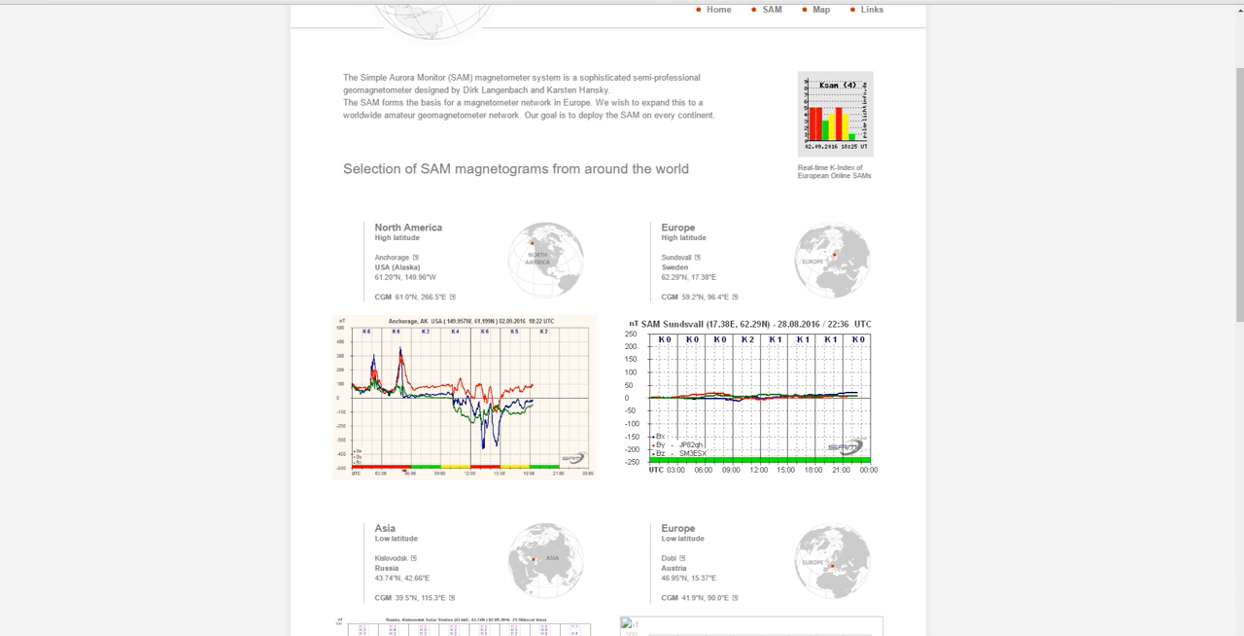
pyautogui.moveTo(1110, 276)
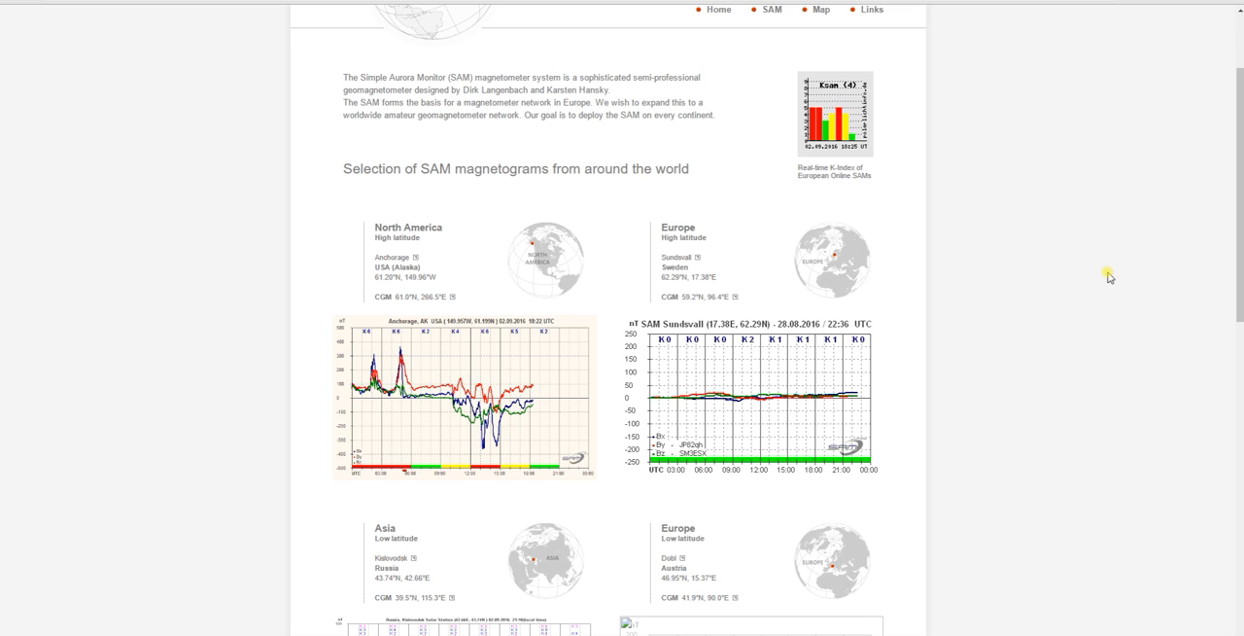
pyautogui.moveTo(527, 191)
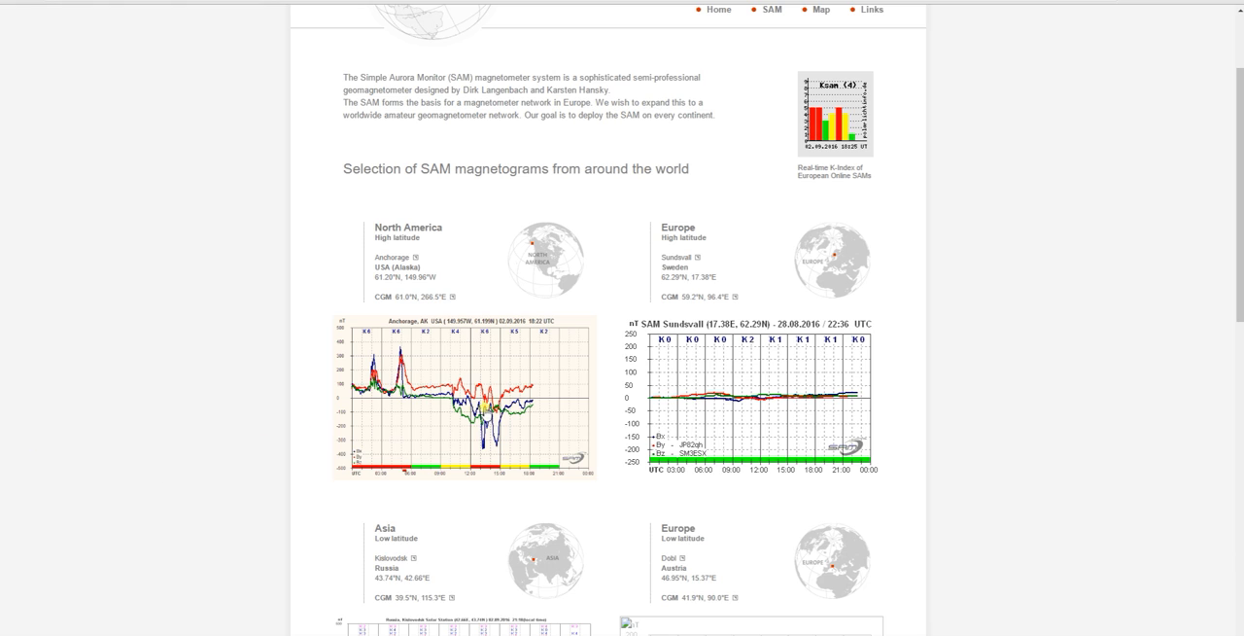
pyautogui.moveTo(534, 424)
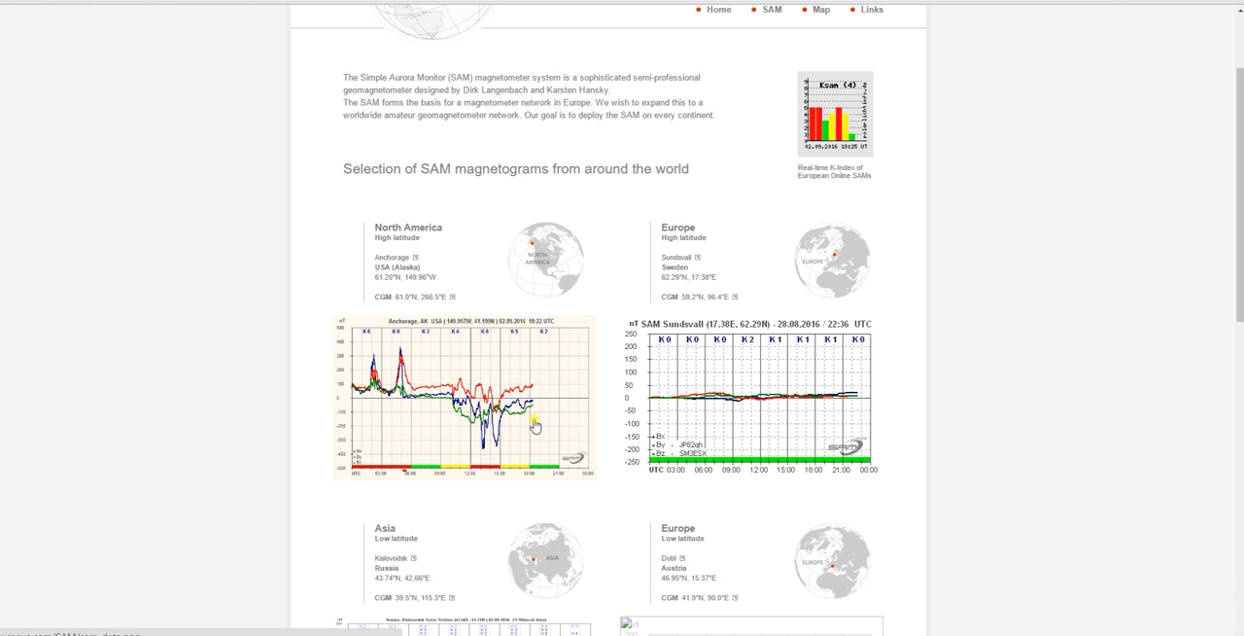
pyautogui.moveTo(513, 425)
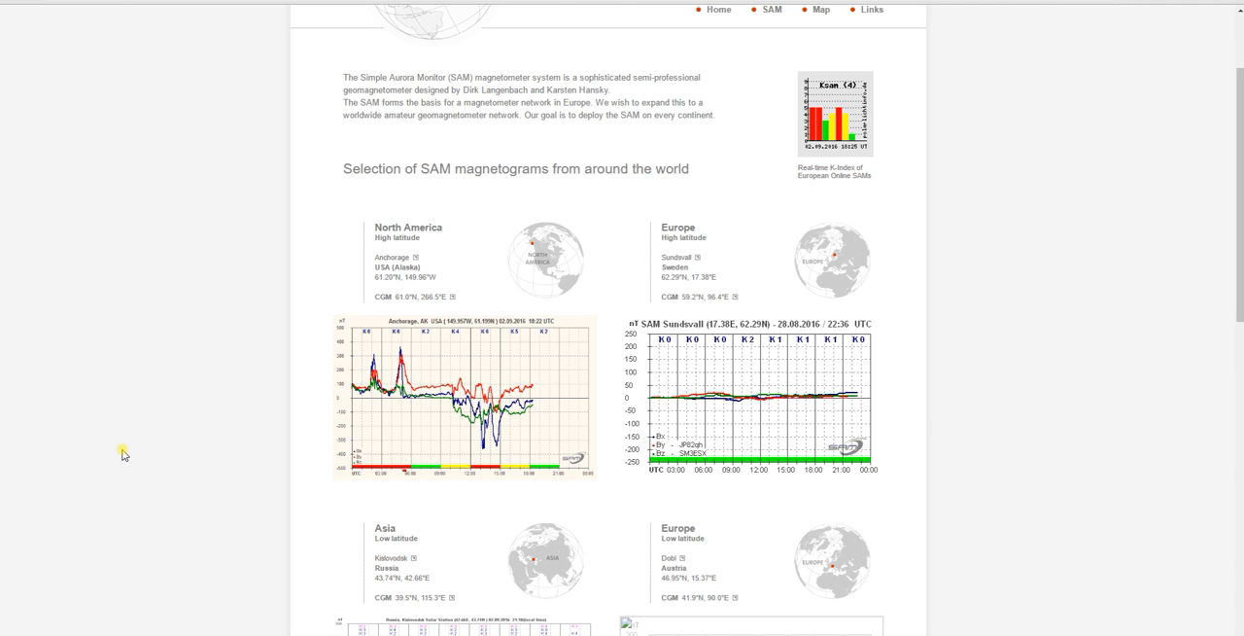
# Step: Scroll the SAM page to the Australia, Europe, Antarctica and Africa magnetogram panels
pyautogui.scroll(-3)
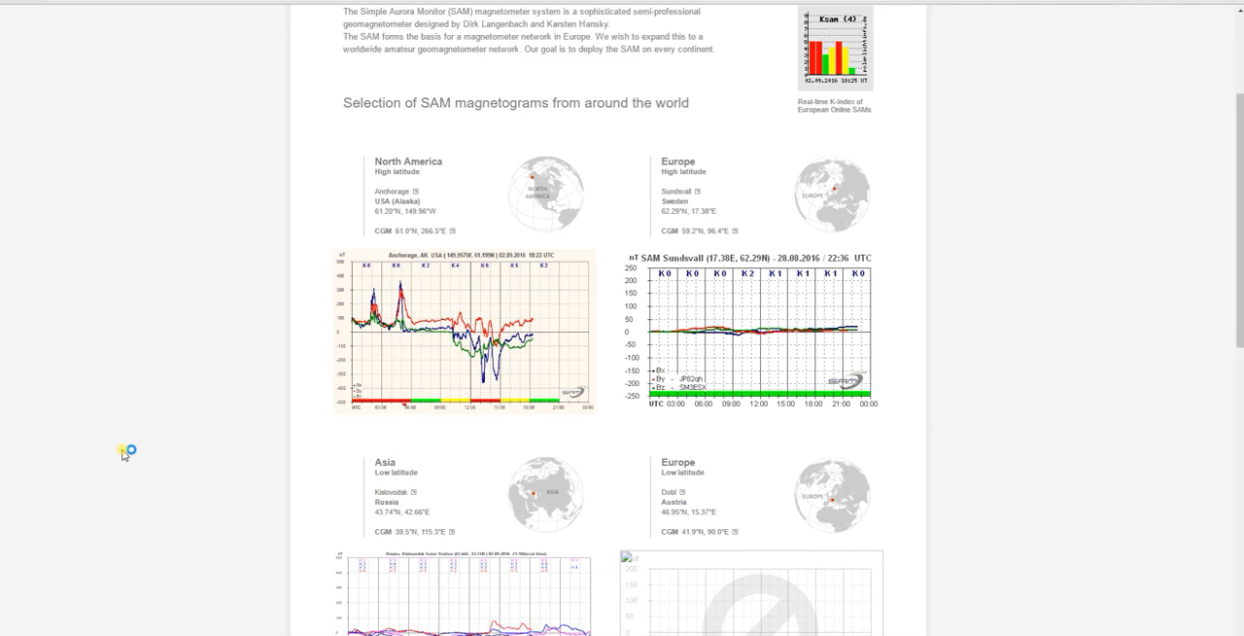
pyautogui.scroll(-3)
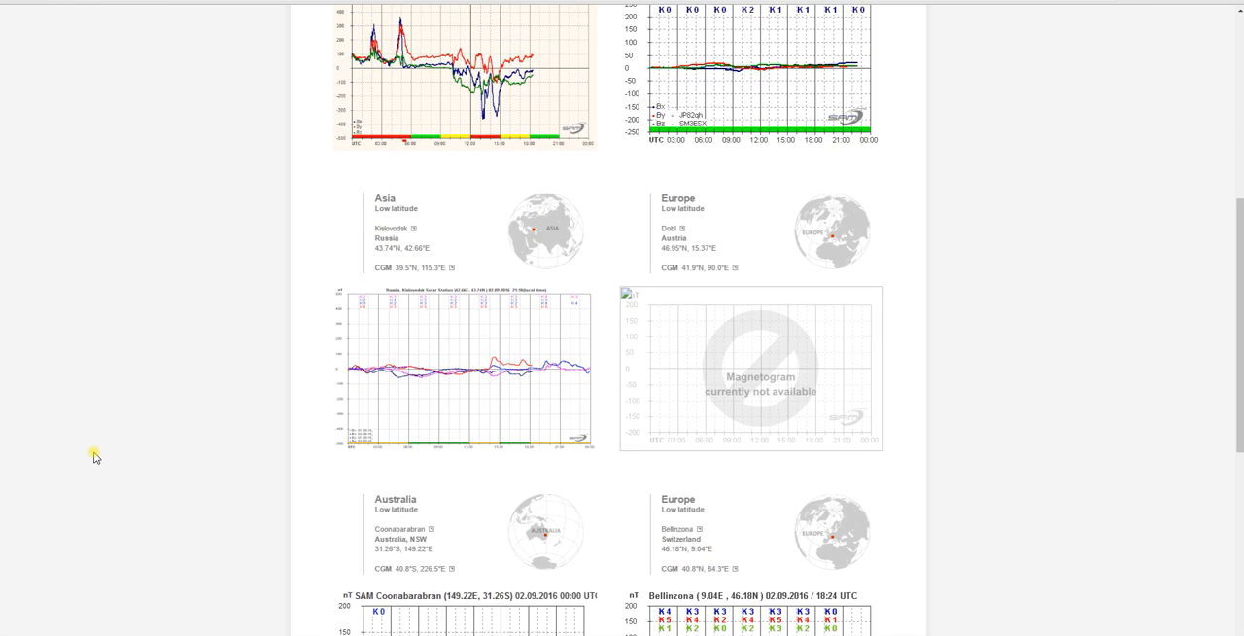
pyautogui.scroll(-3)
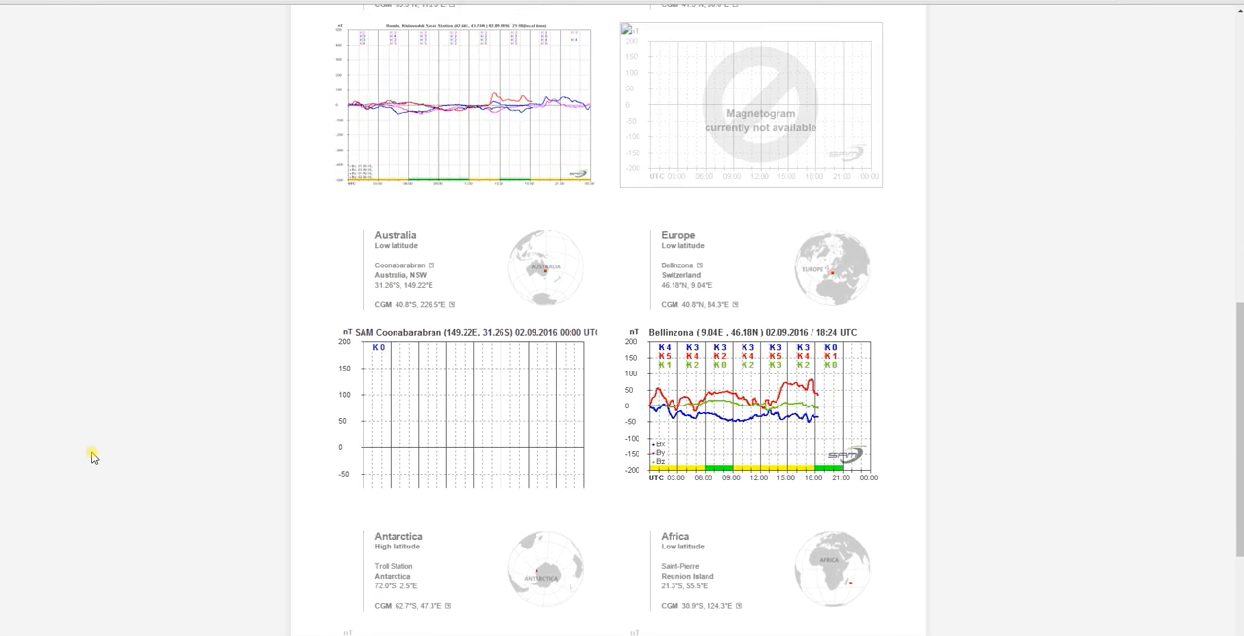
pyautogui.scroll(3)
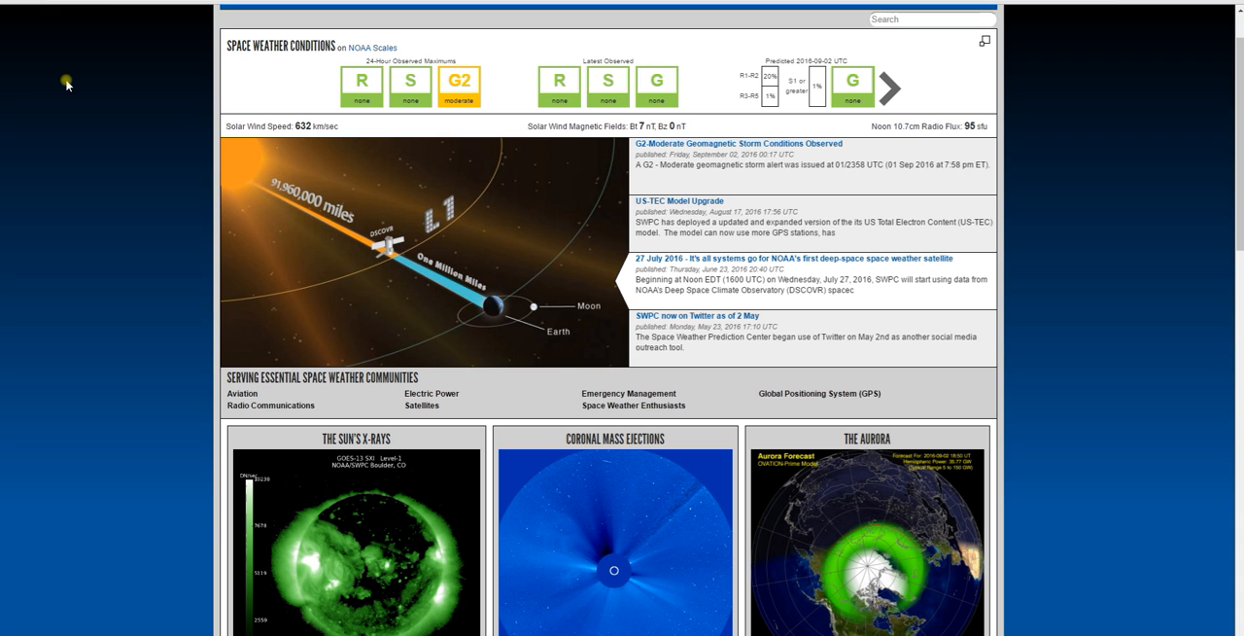
pyautogui.moveTo(394, 76)
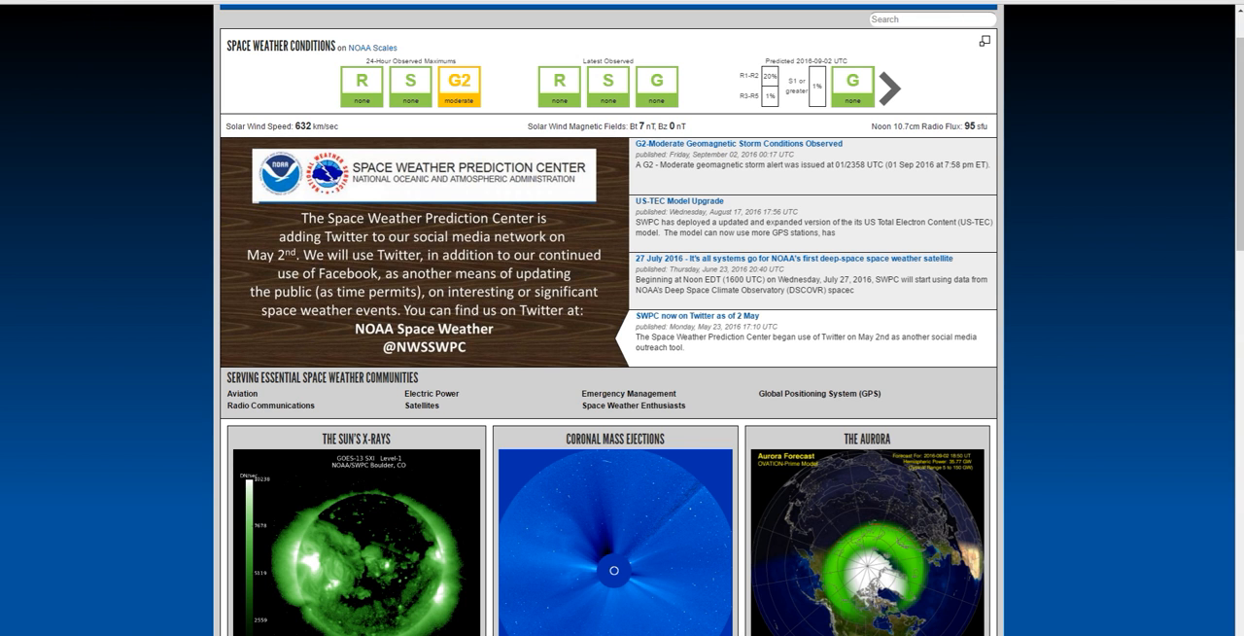
# Step: On the SWPC home page, enlarge the GOES-13 solar X-ray animation
pyautogui.click(355, 535)
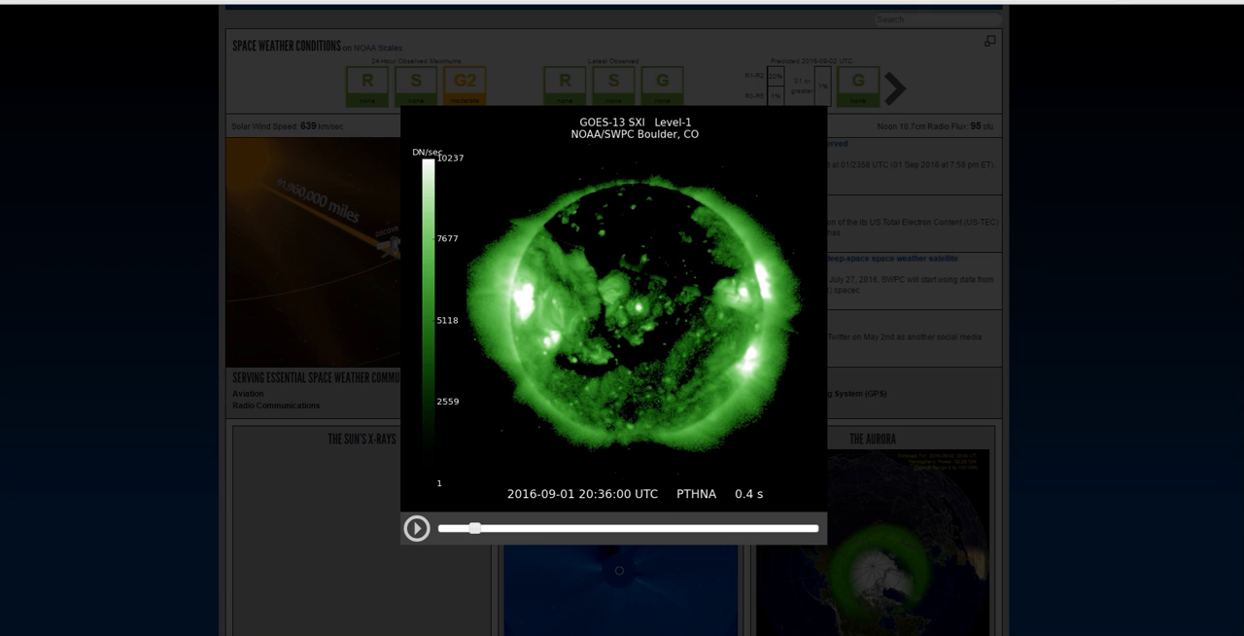
pyautogui.moveTo(710, 297)
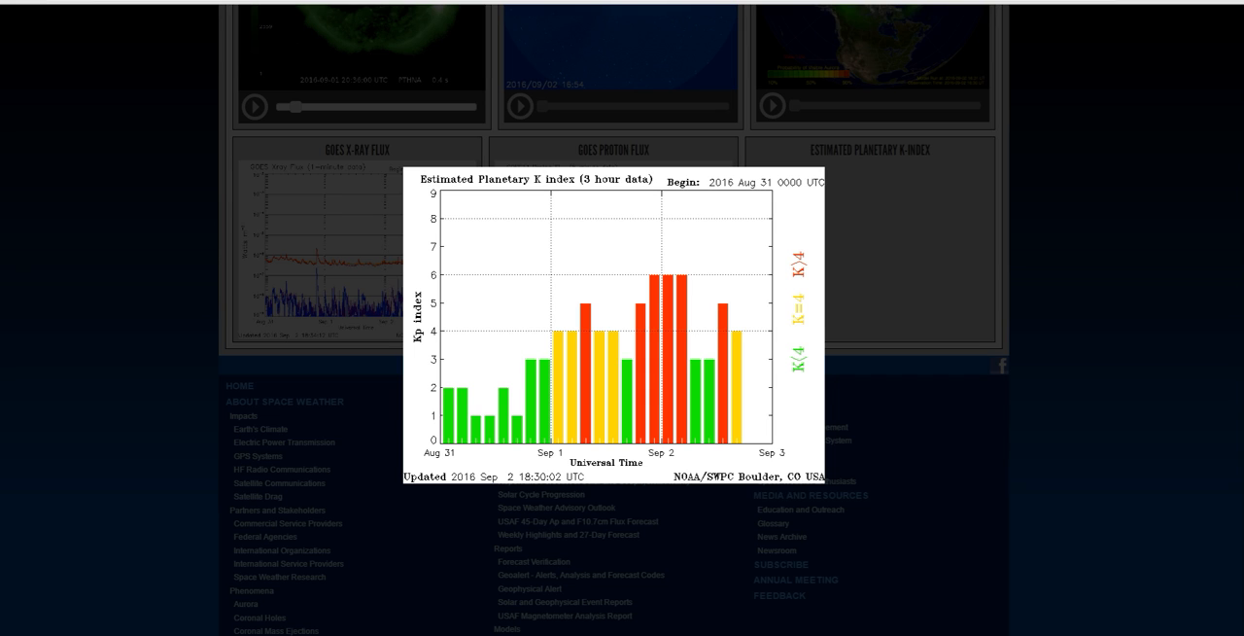
pyautogui.moveTo(686, 292)
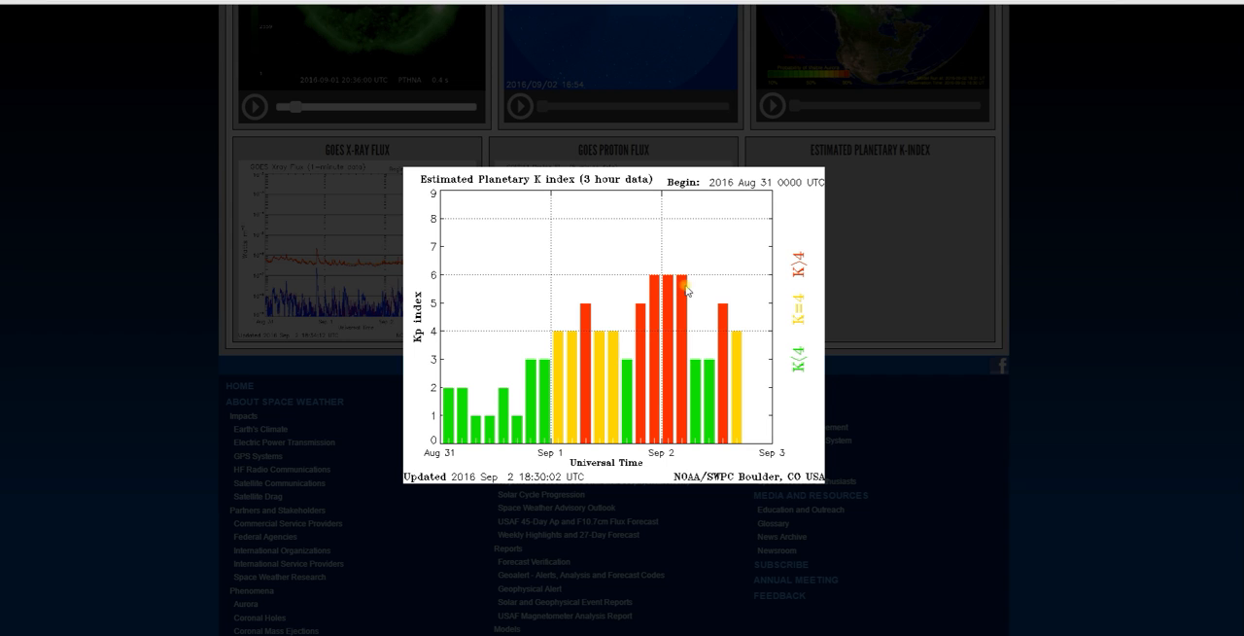
pyautogui.moveTo(673, 269)
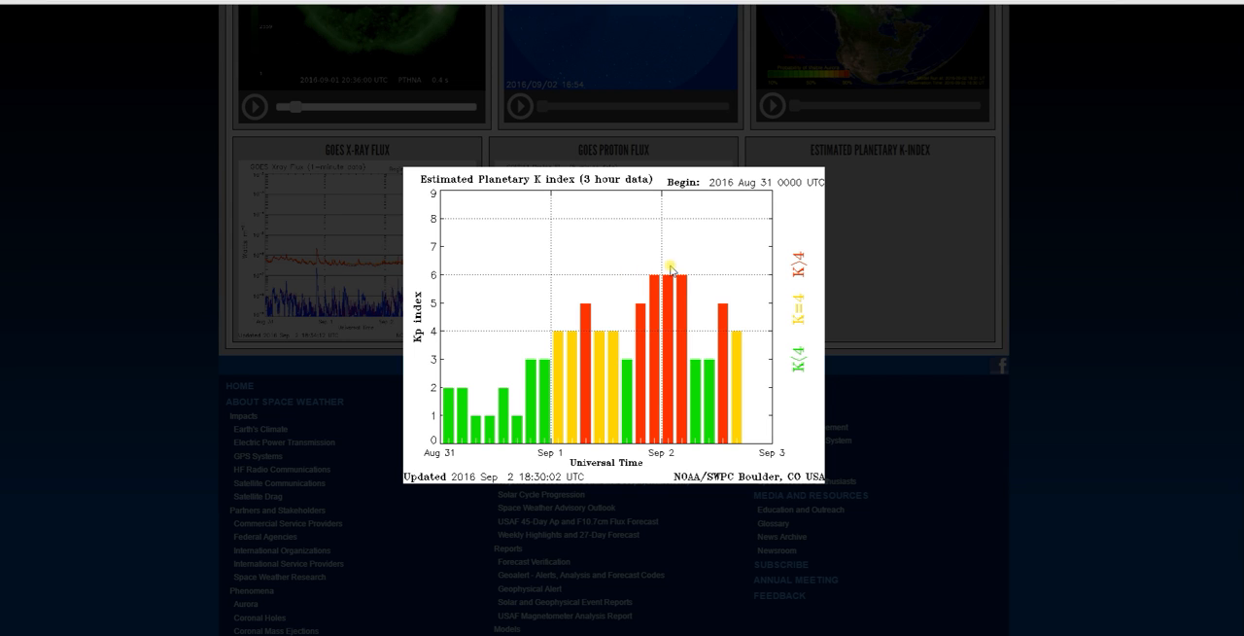
pyautogui.moveTo(667, 290)
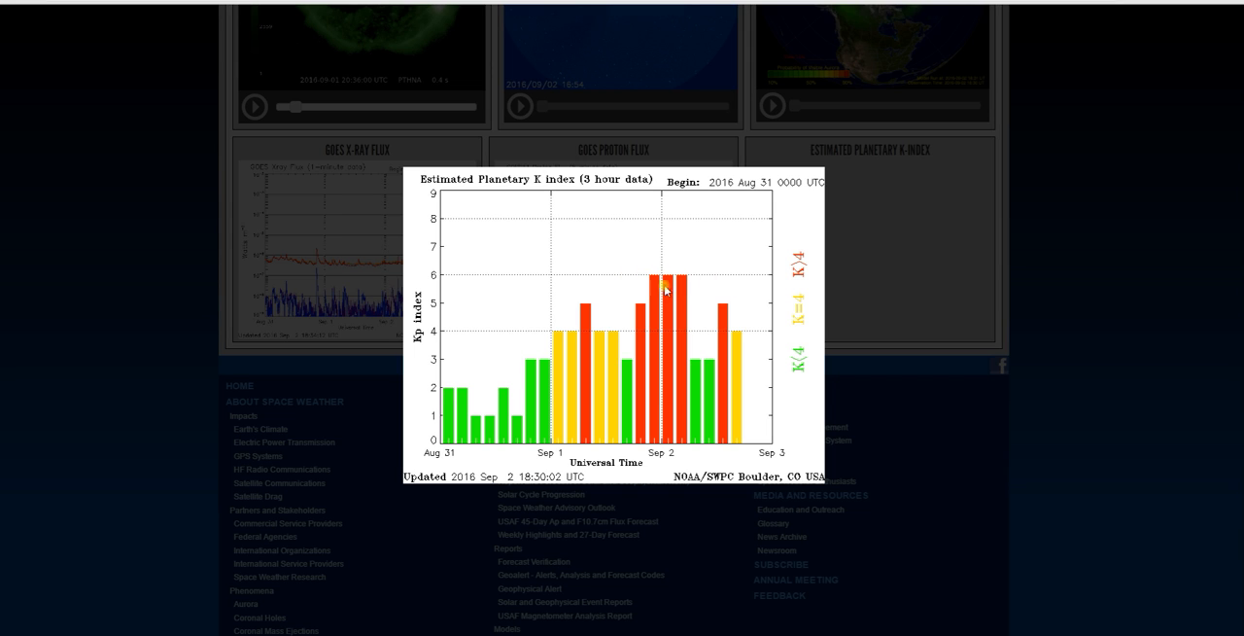
pyautogui.moveTo(725, 318)
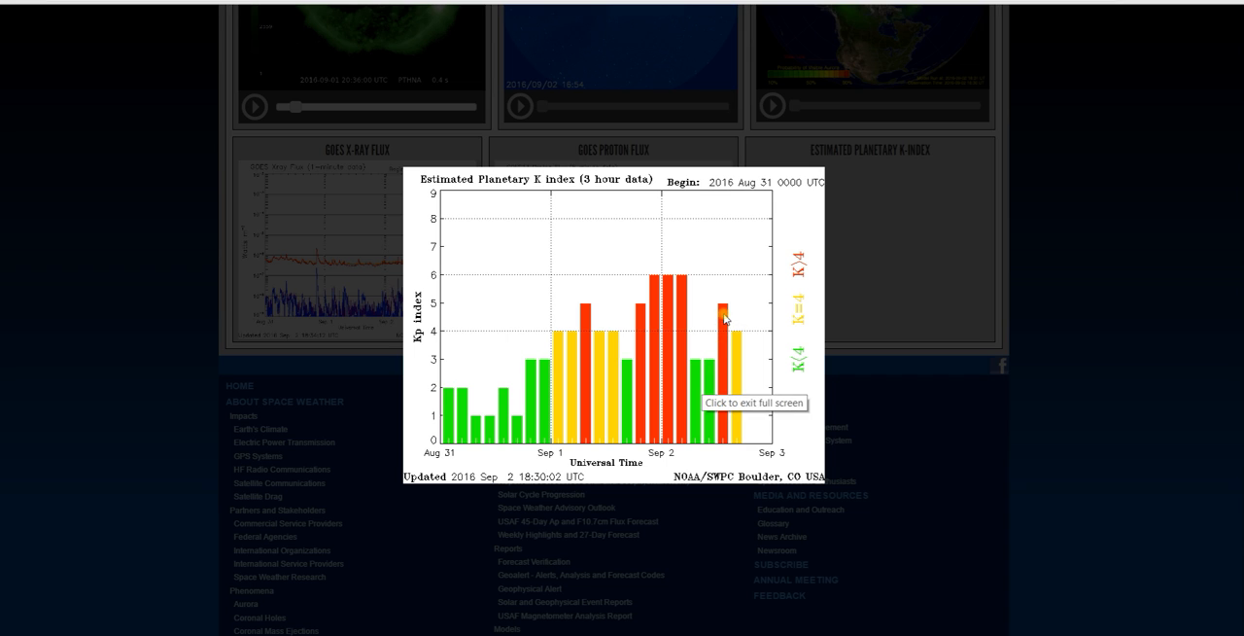
pyautogui.moveTo(739, 342)
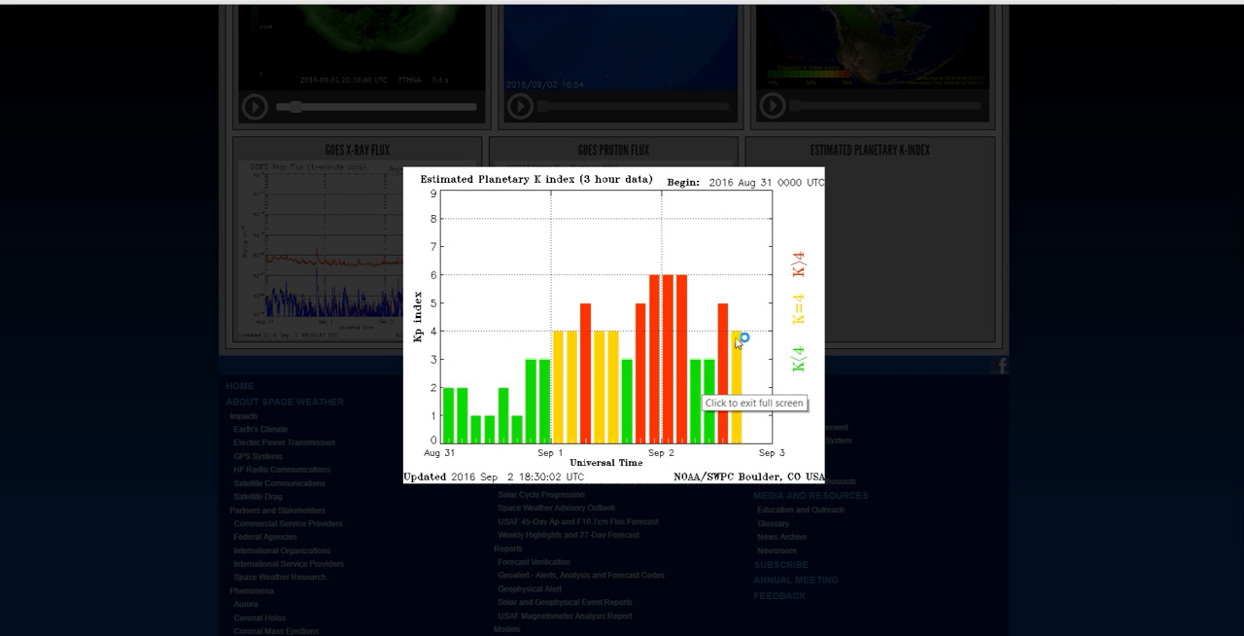
pyautogui.moveTo(739, 341)
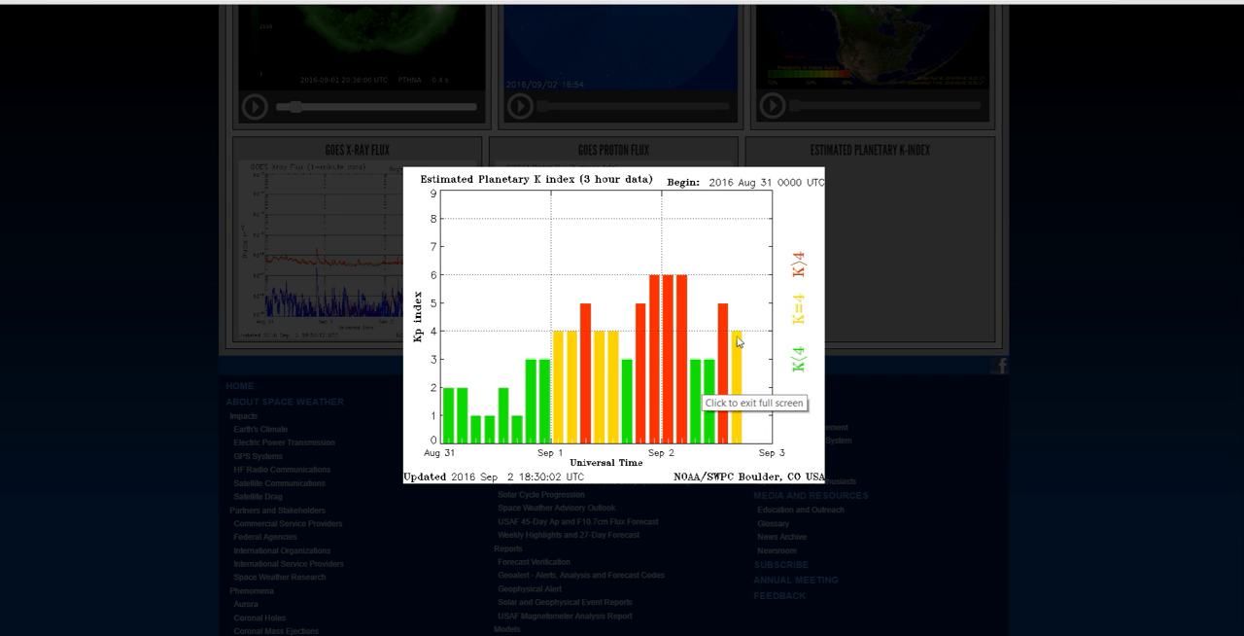
pyautogui.moveTo(130, 144)
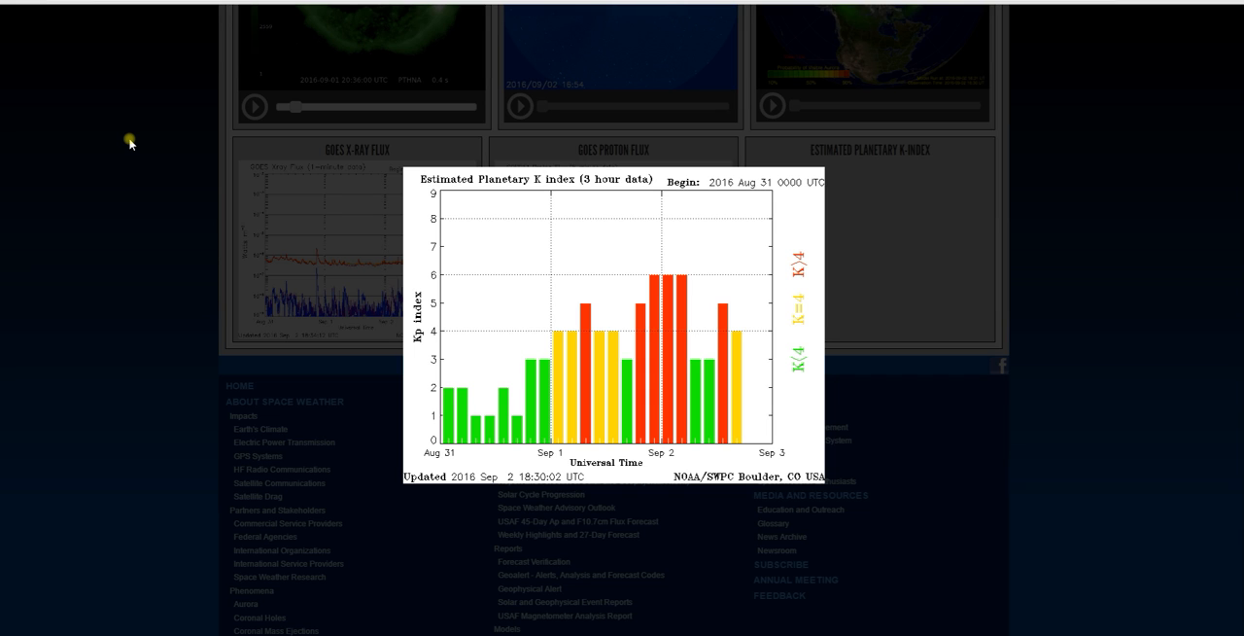
pyautogui.moveTo(130, 144)
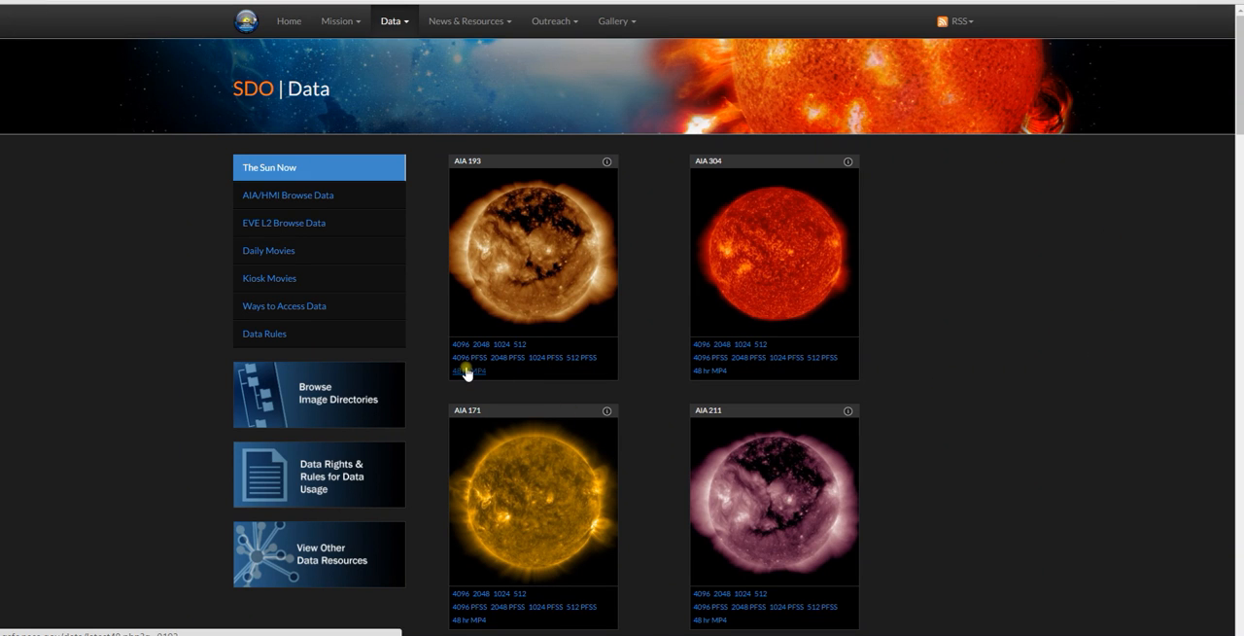
# Step: Open the full-size AIA 193 Sun image from 'The Sun Now' and scroll down it
pyautogui.click(467, 371)
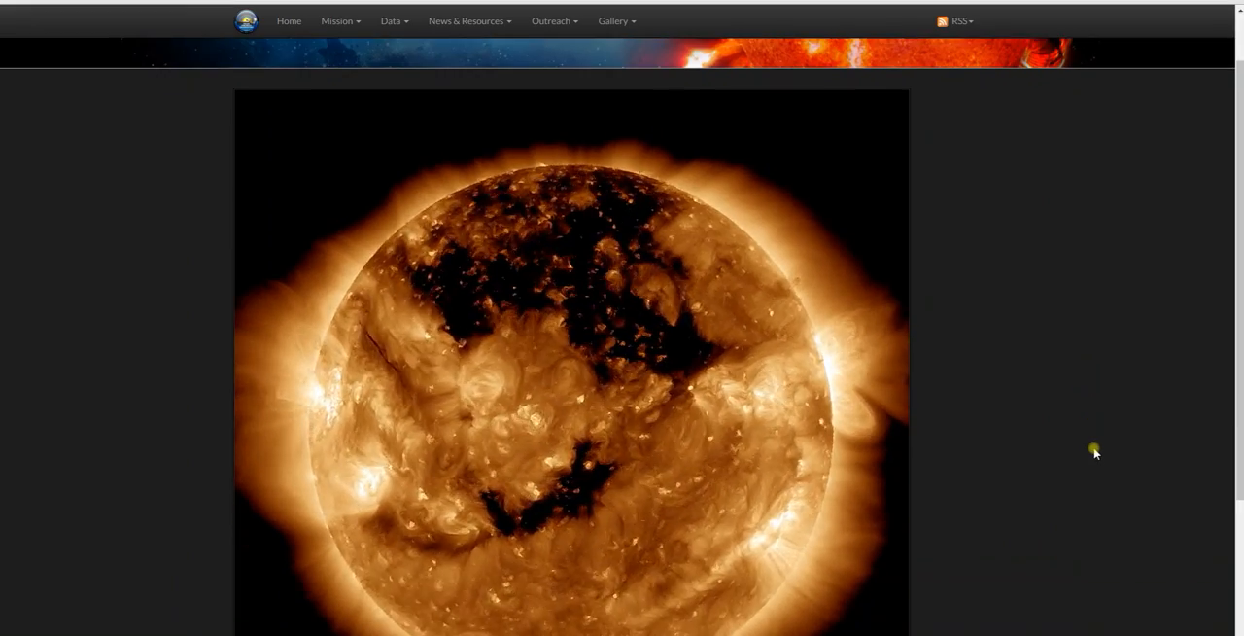
pyautogui.scroll(-3)
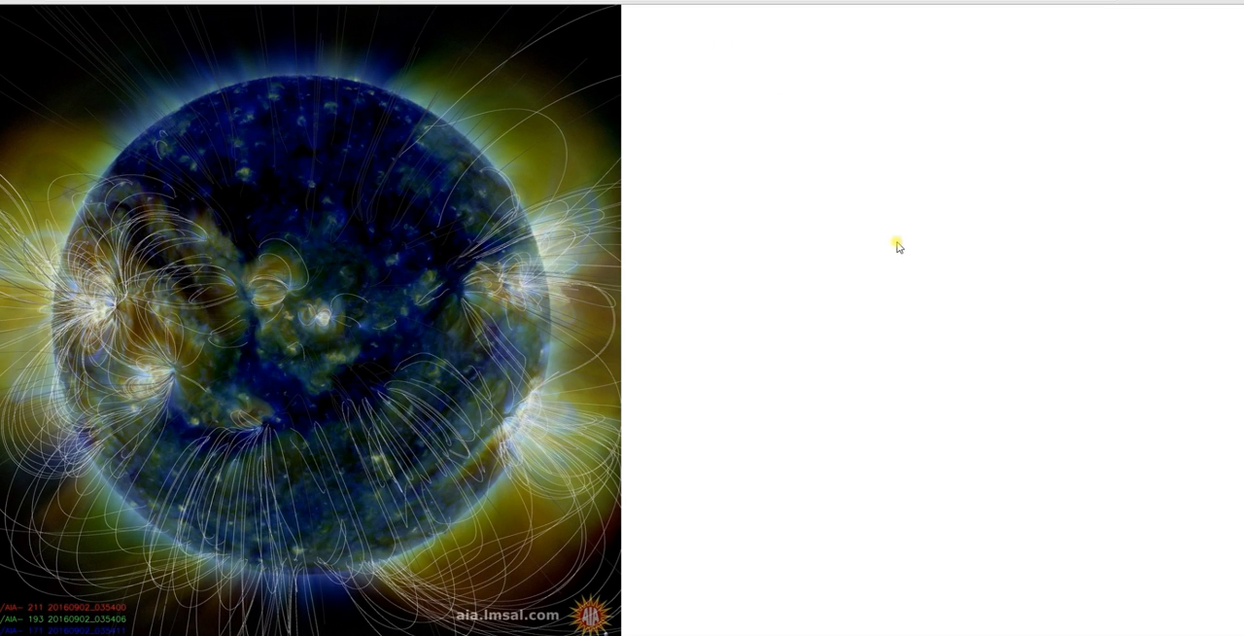
pyautogui.moveTo(1014, 252)
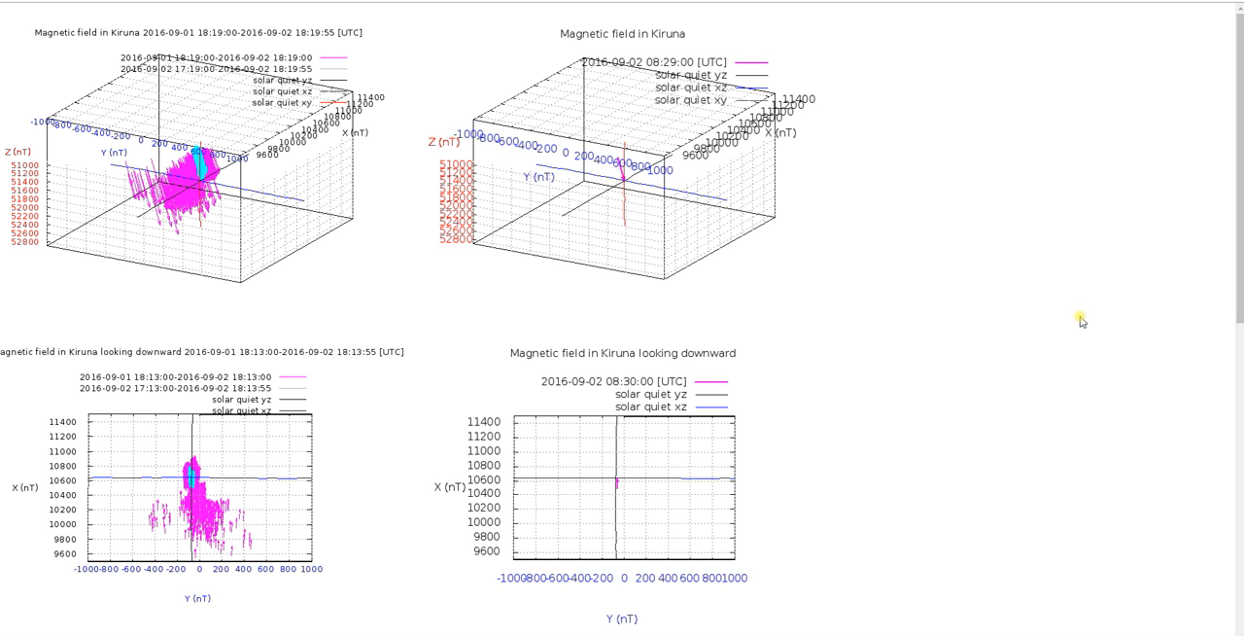
# Step: Scroll through the Kiruna downward, westward and northward magnetic field plots
pyautogui.scroll(-3)
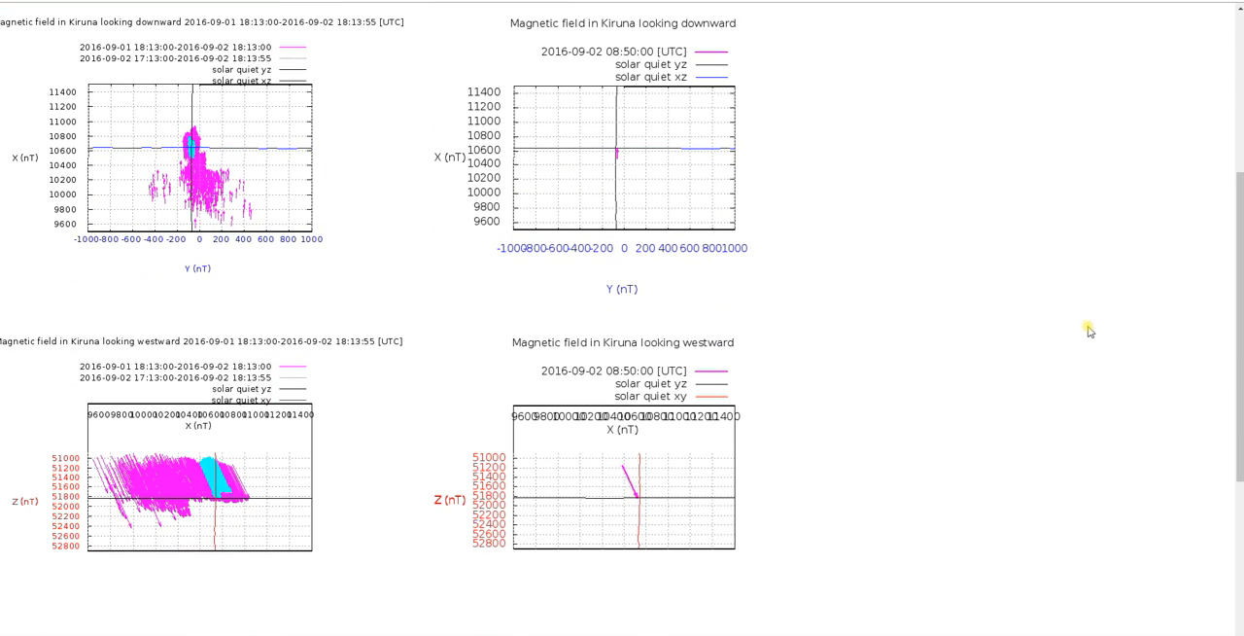
pyautogui.scroll(-3)
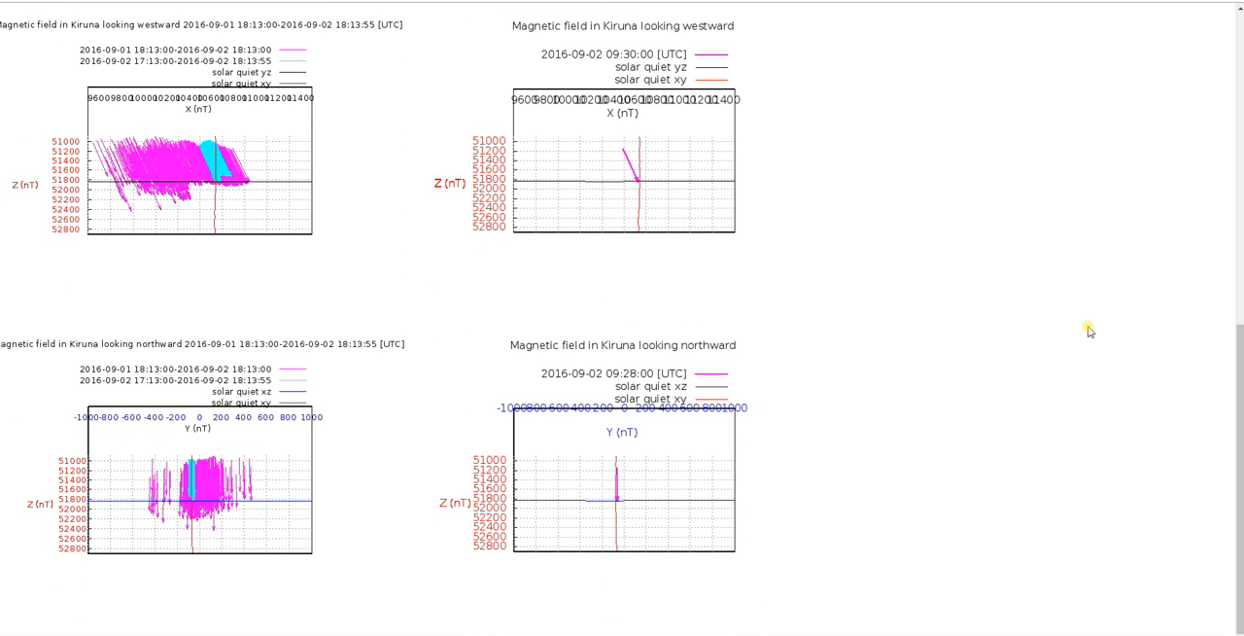
pyautogui.scroll(-3)
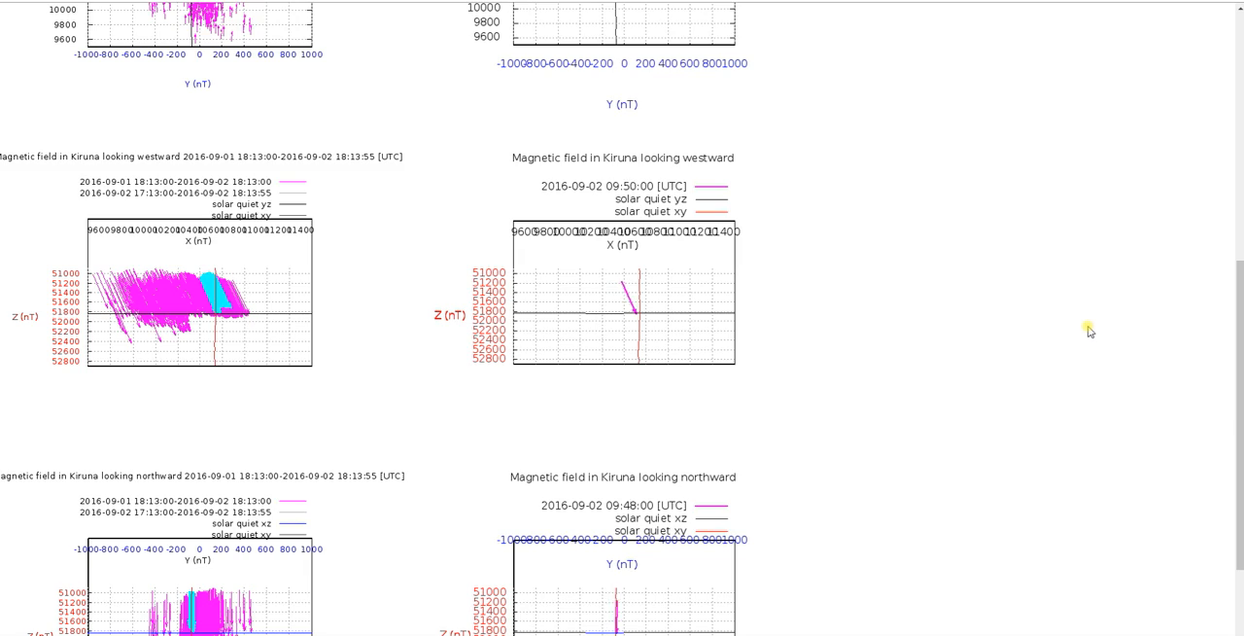
pyautogui.scroll(-3)
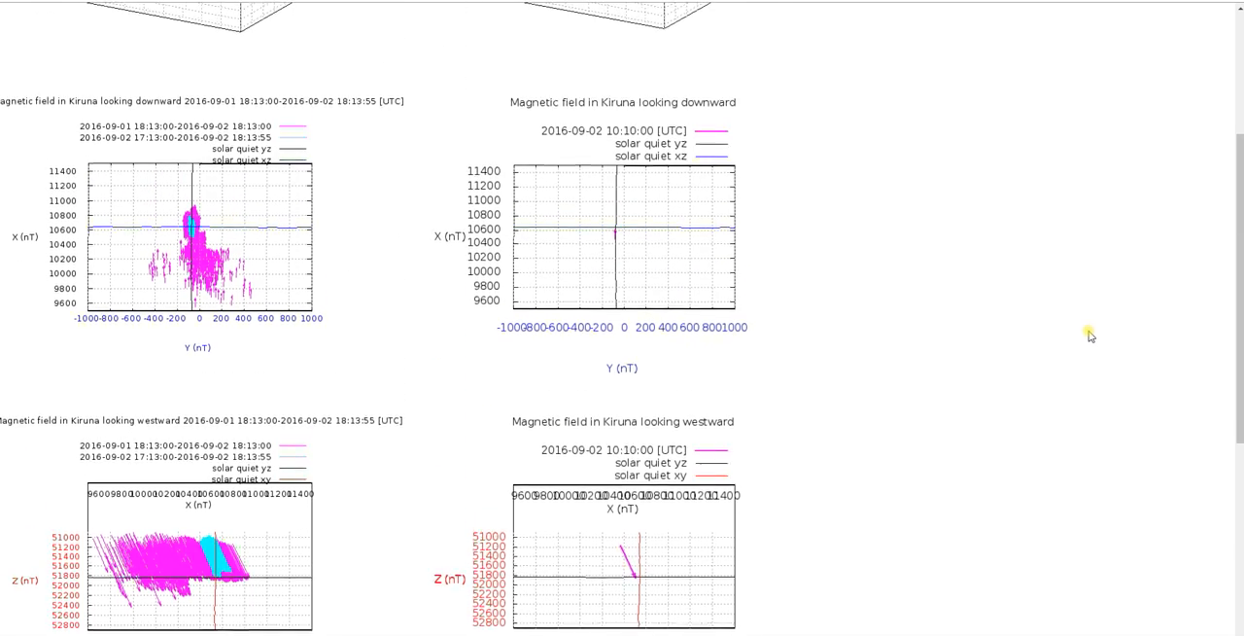
pyautogui.scroll(-3)
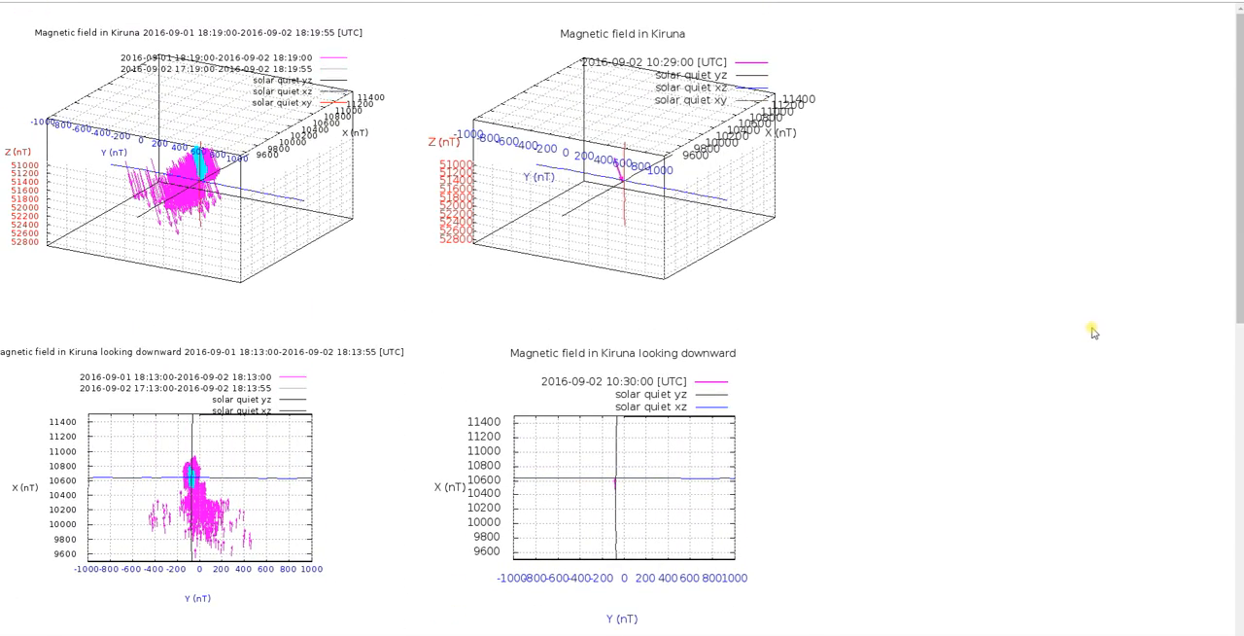